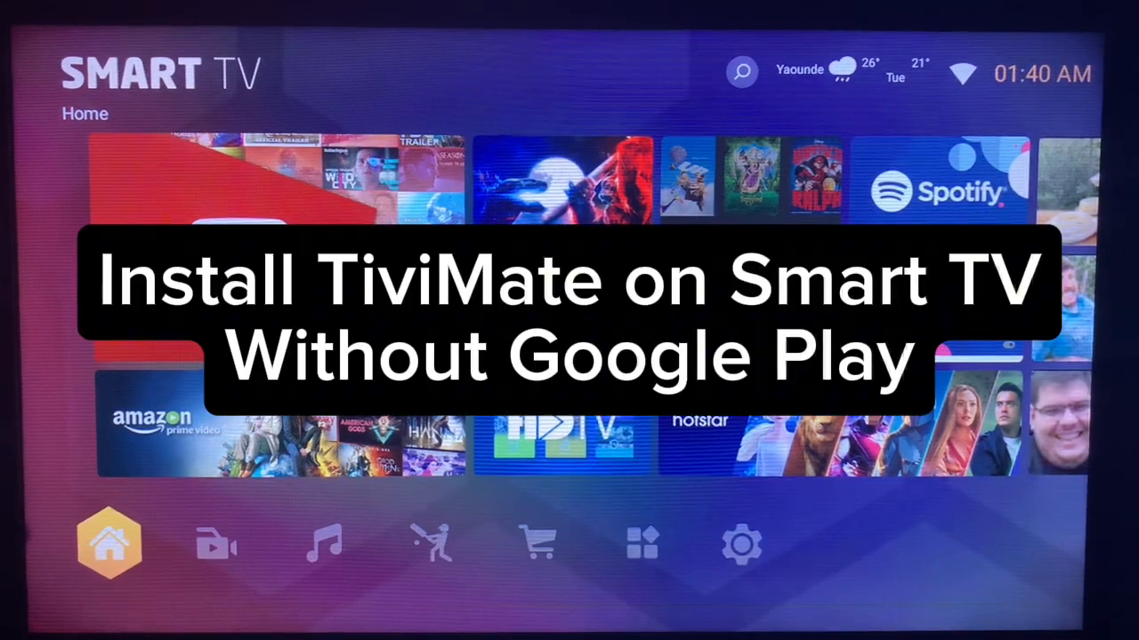
Show the installed-apps page of the TV launcher, where Downloader is listed.
left_click(644, 544)
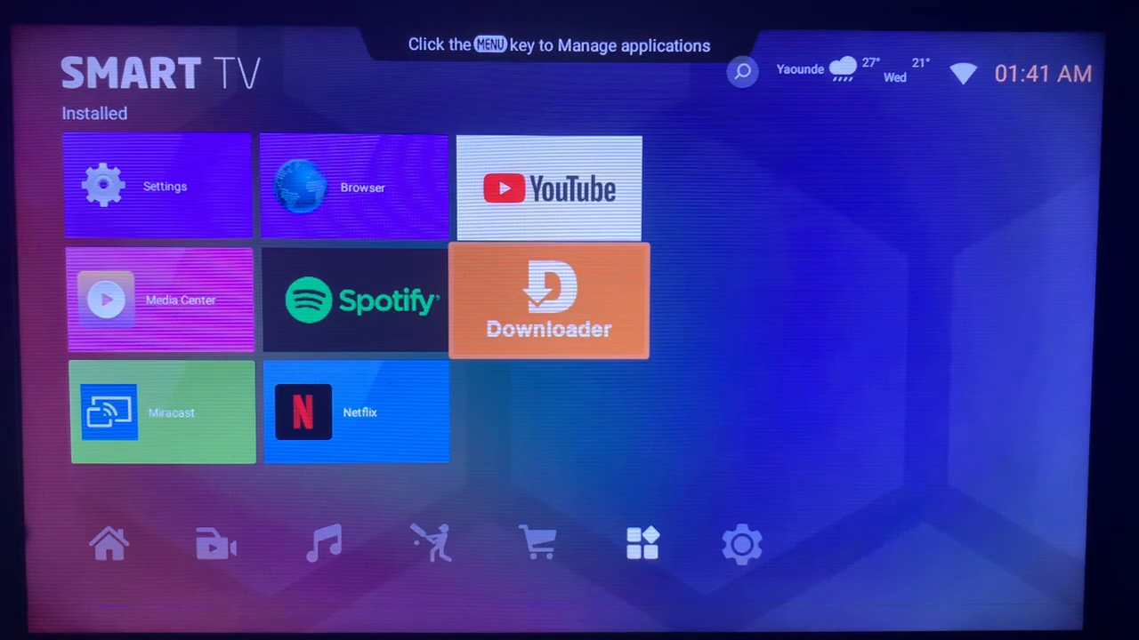
Launch Downloader to its home screen with an empty URL field.
left_click(548, 299)
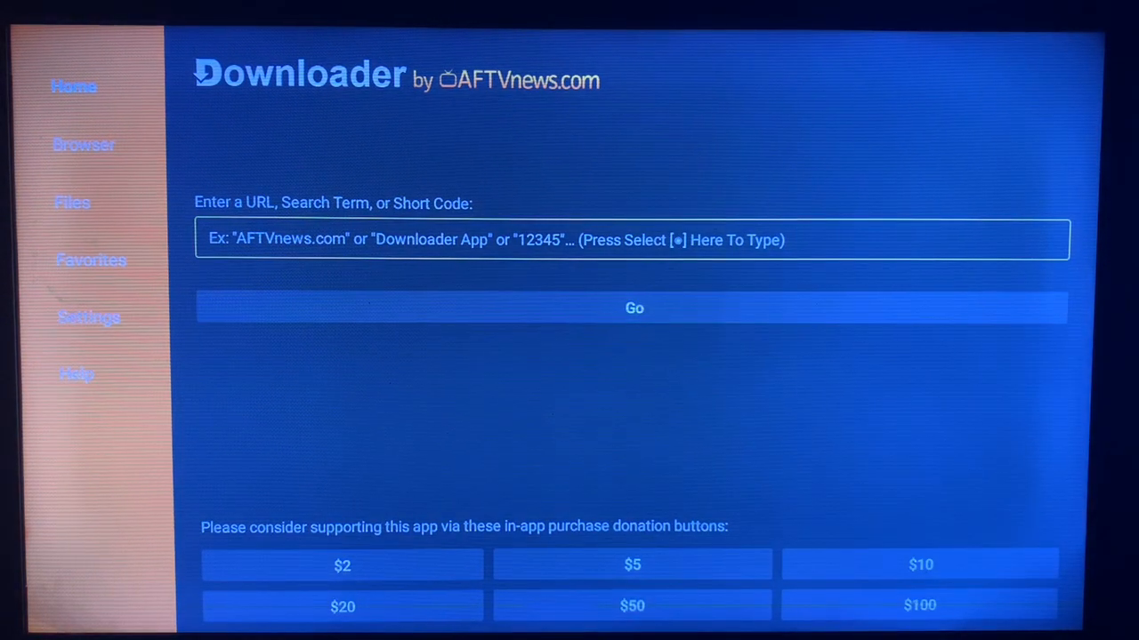
Enter the search term 'tivimate' into Downloader's URL field.
left_click(632, 239)
type("ti")
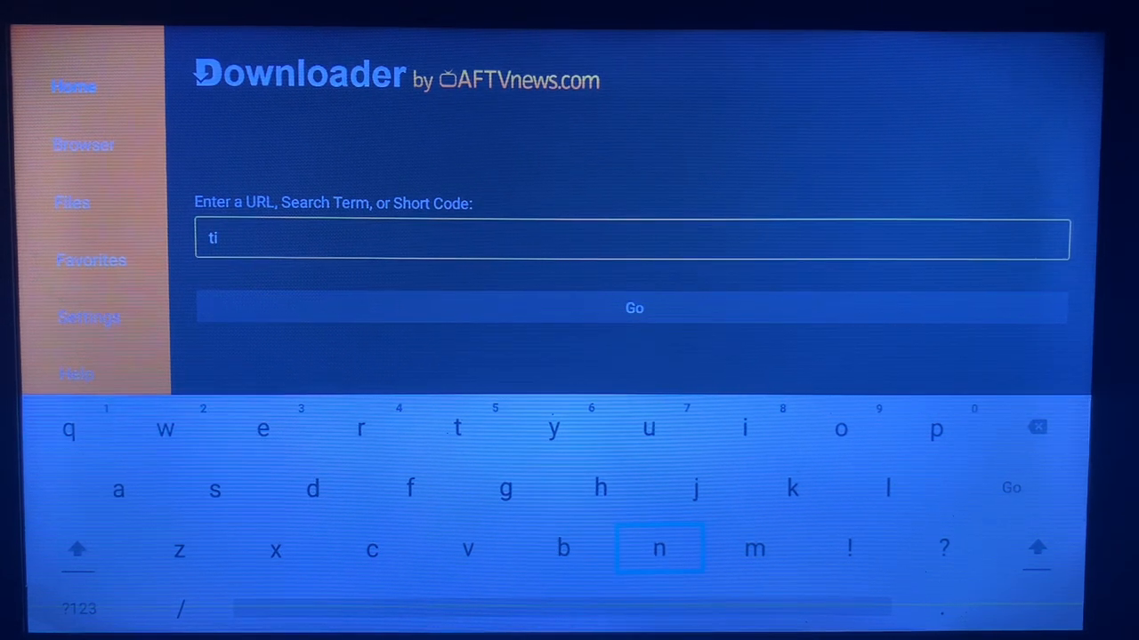
left_click(468, 548)
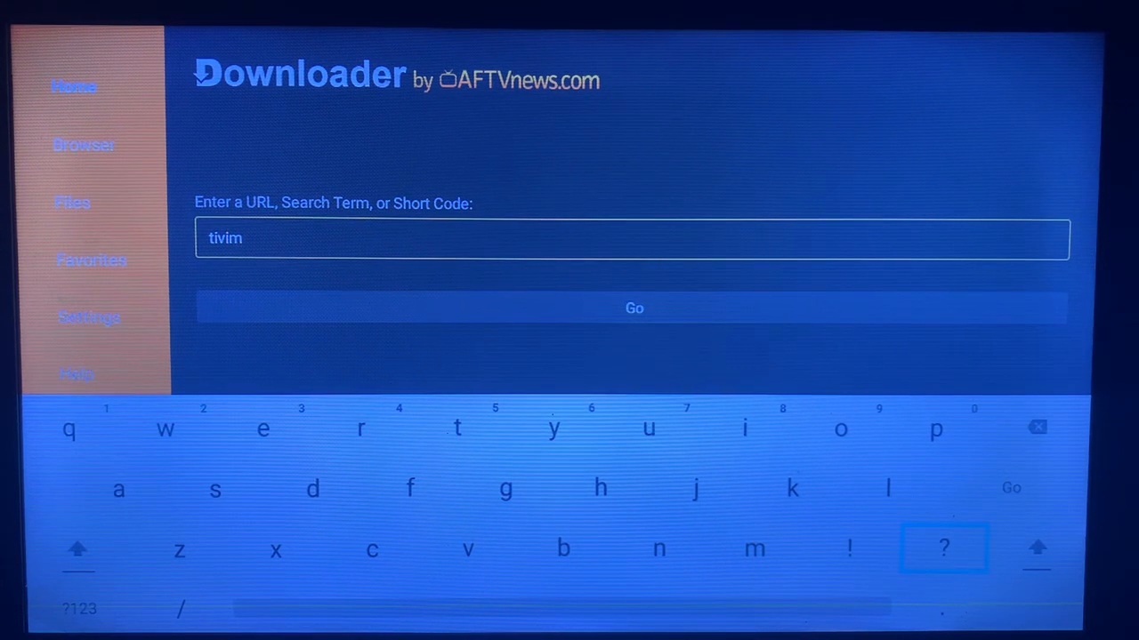
mouse_move(1037, 427)
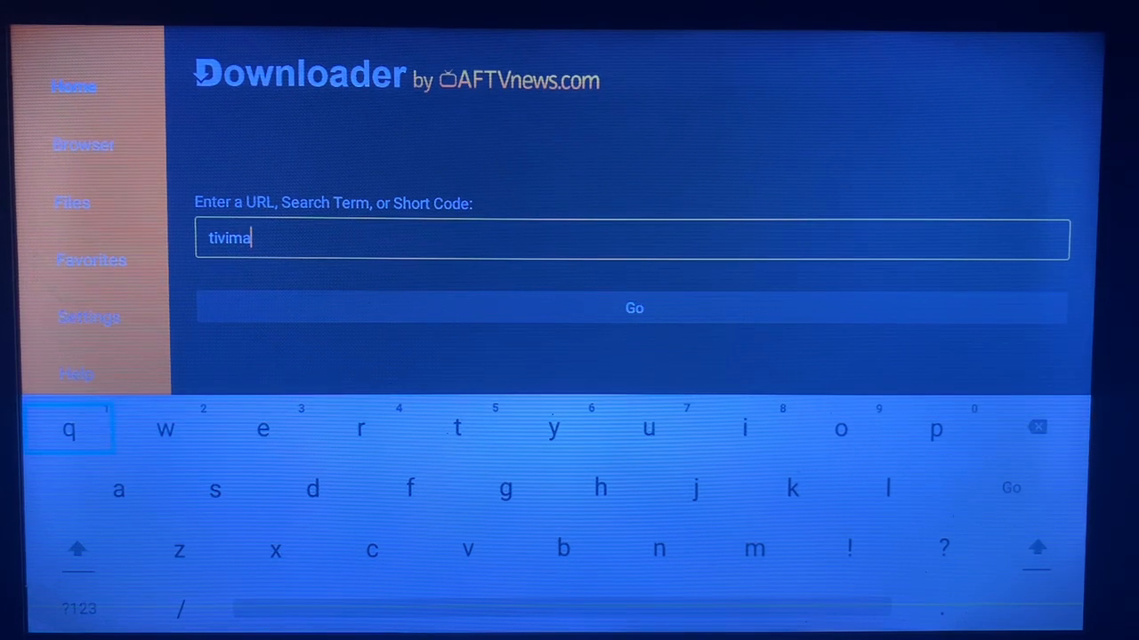
mouse_move(458, 427)
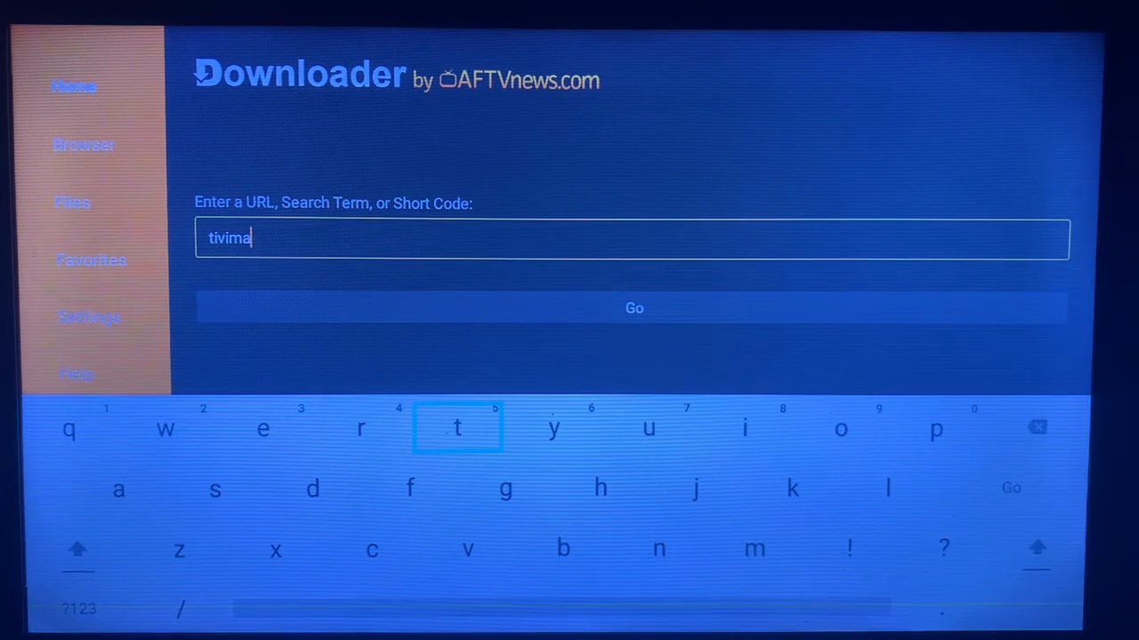
type("te")
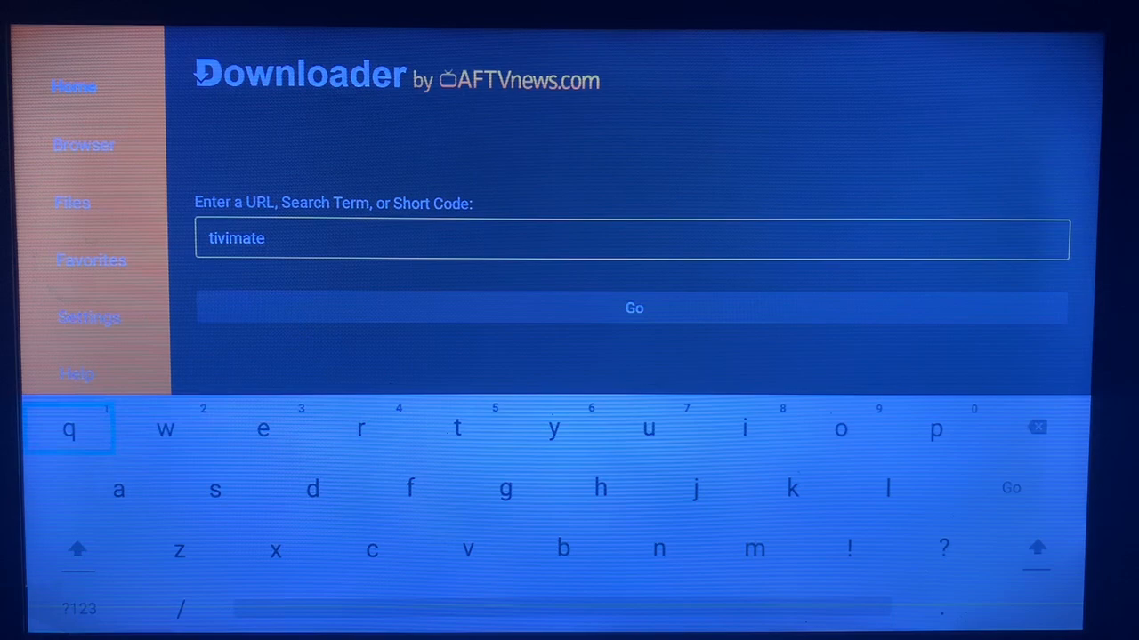
mouse_move(886, 487)
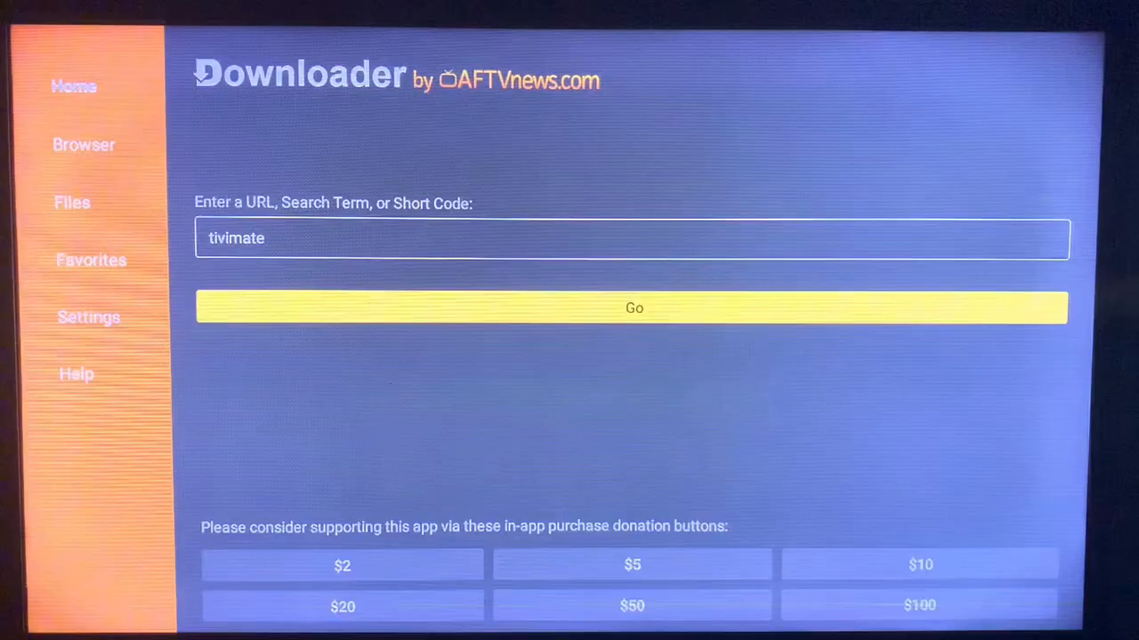
Run a web search for 'tivimate' in Downloader's browser.
left_click(631, 308)
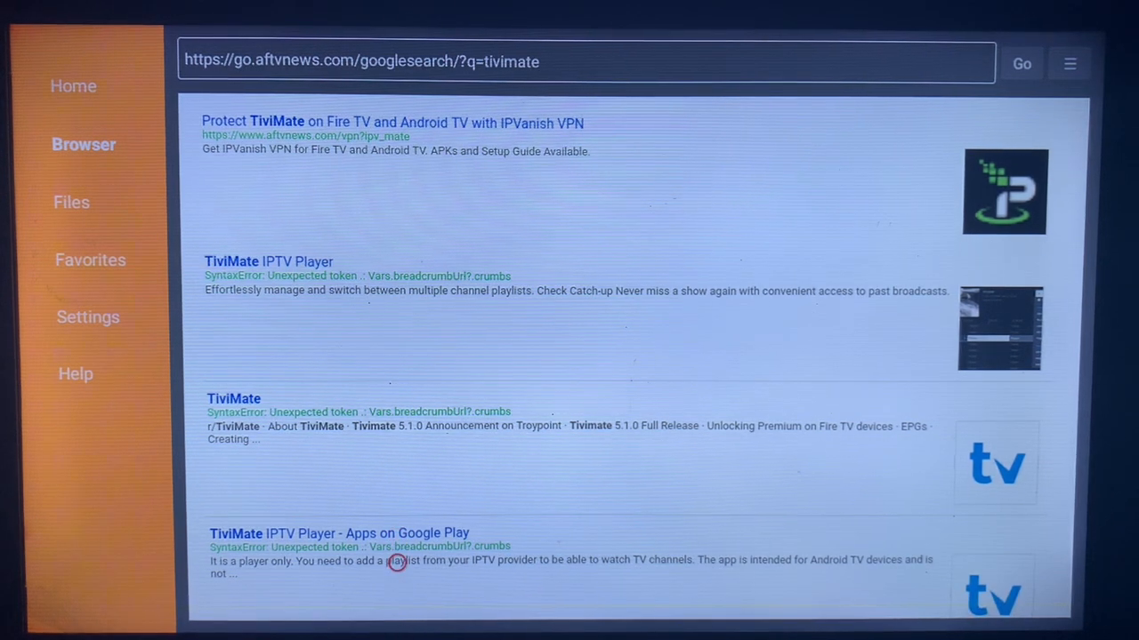
mouse_move(397, 507)
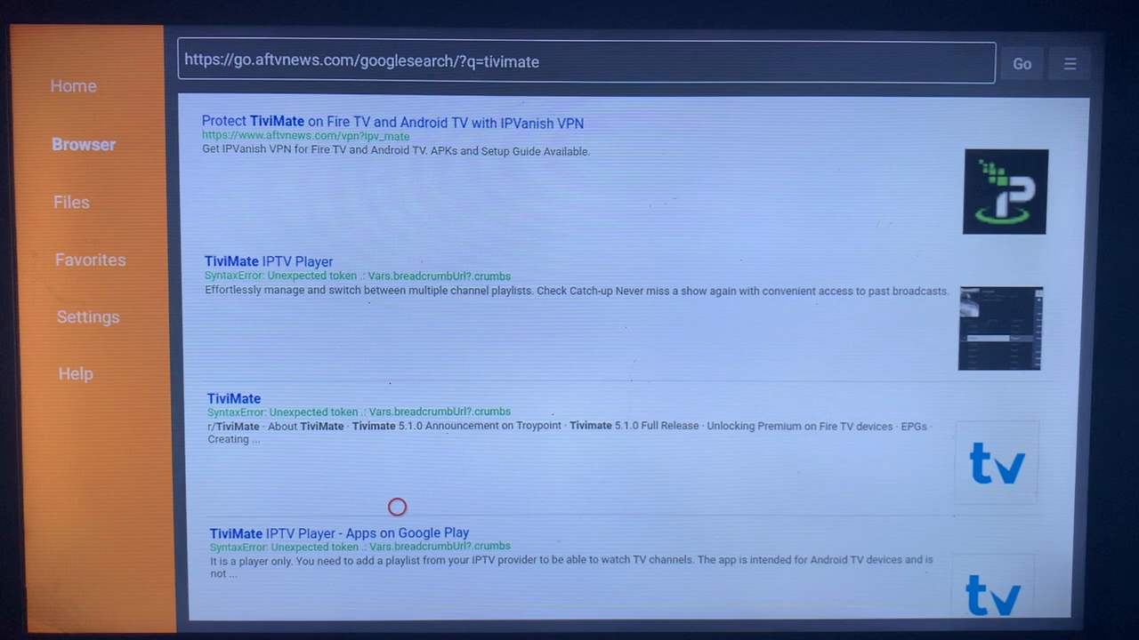
mouse_move(327, 508)
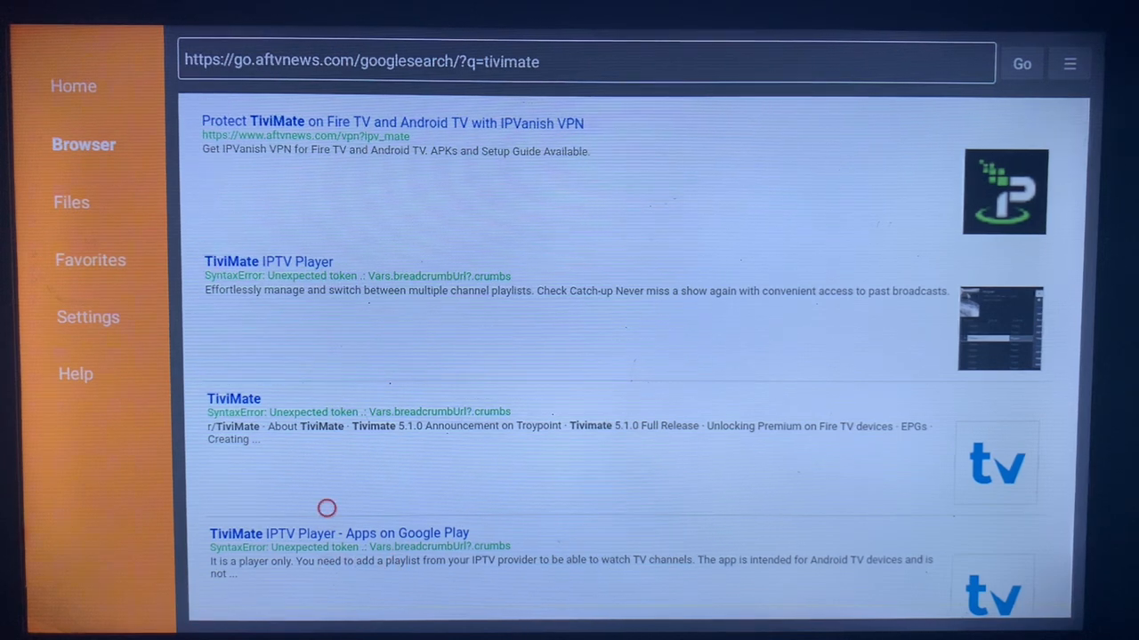
mouse_move(327, 571)
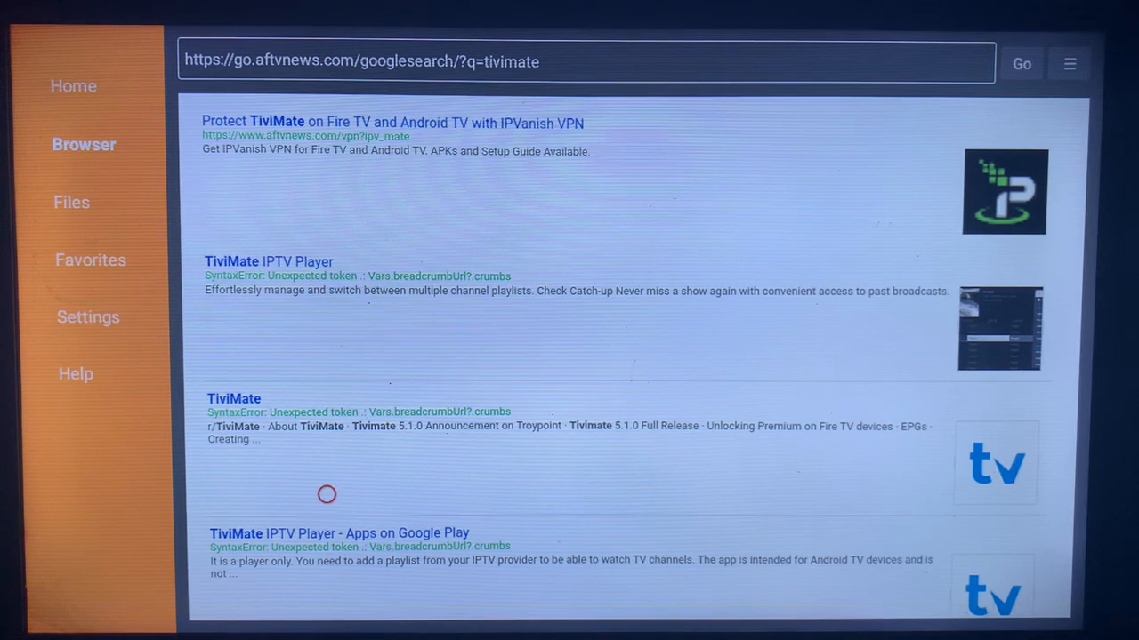
Load the 'TiviMate IPTV Player - Apps on Google Play' result page.
left_click(338, 534)
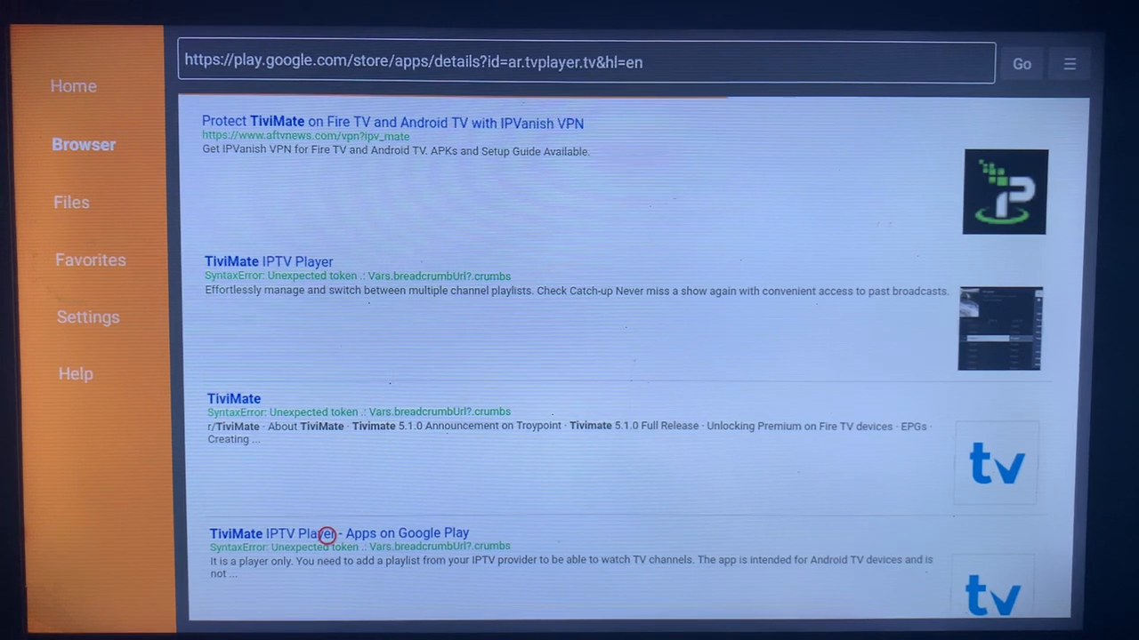
left_click(328, 537)
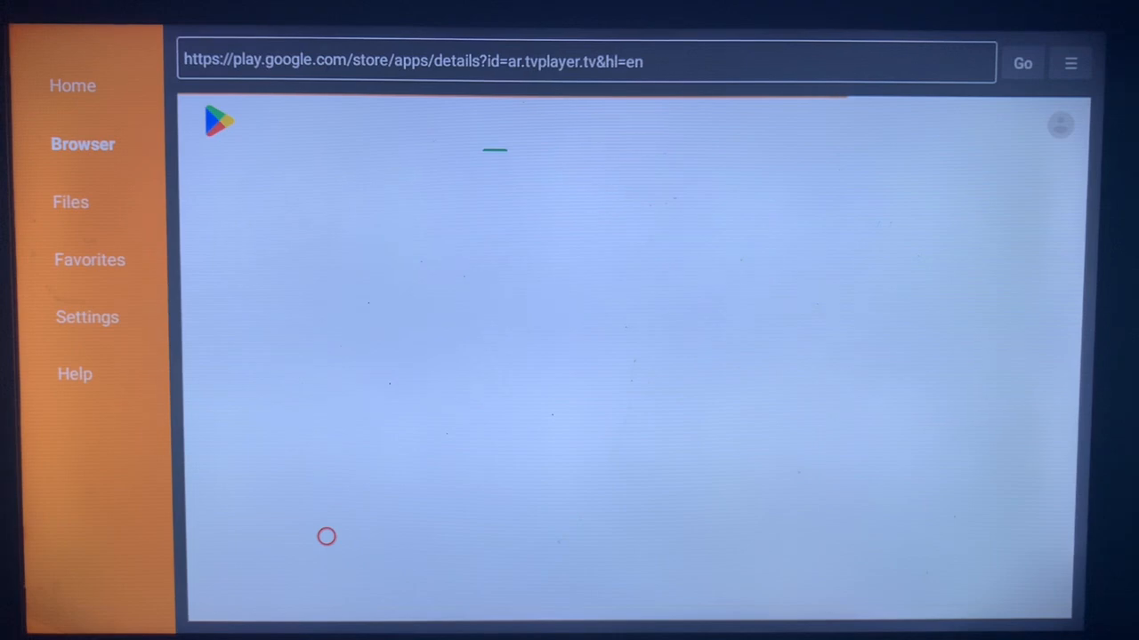